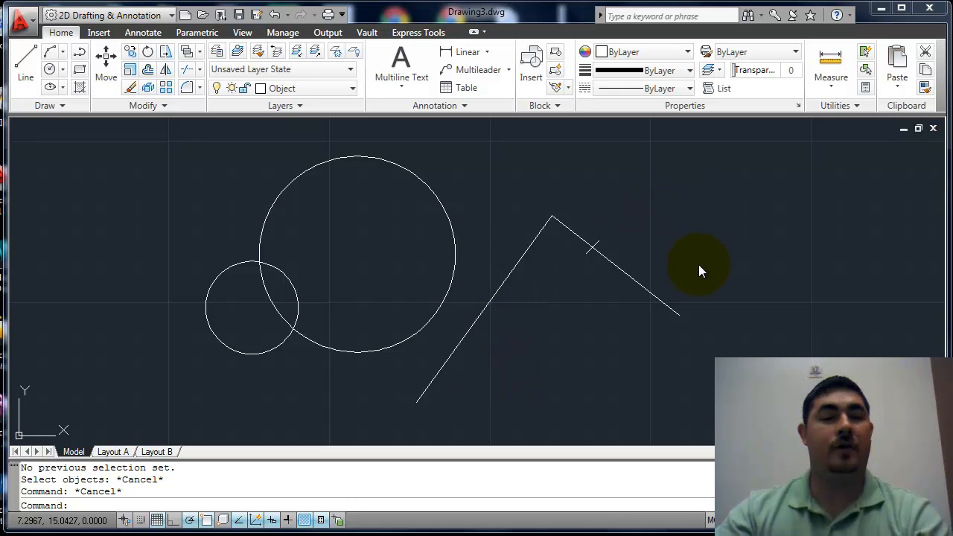
mouse_move(667, 240)
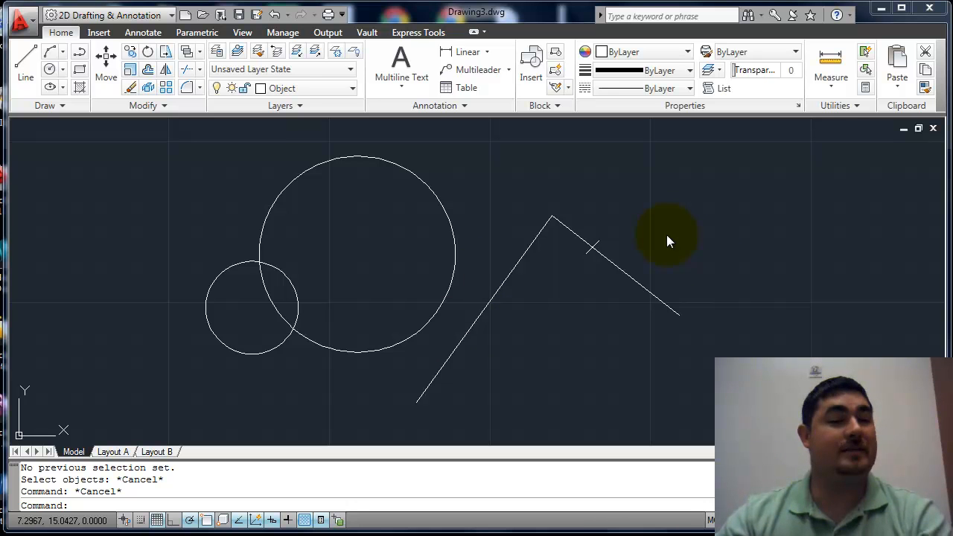
mouse_move(311, 244)
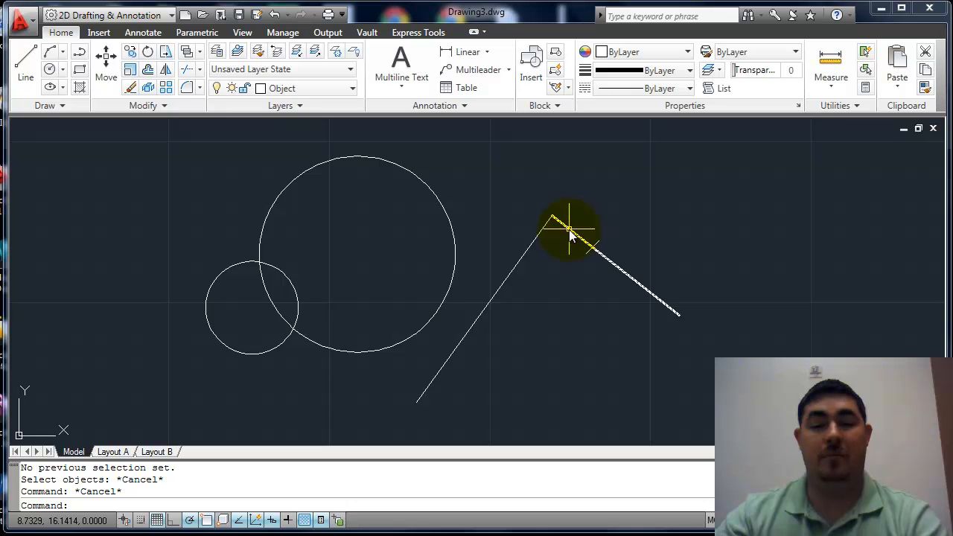
Shift the shorter angled line rightward so it sits detached from the long line.
left_click(543, 238)
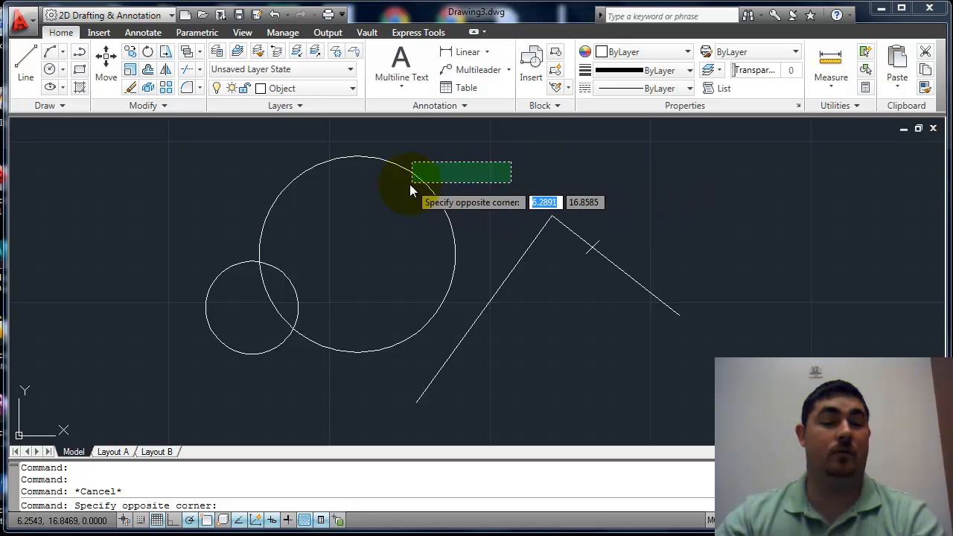
mouse_move(382, 212)
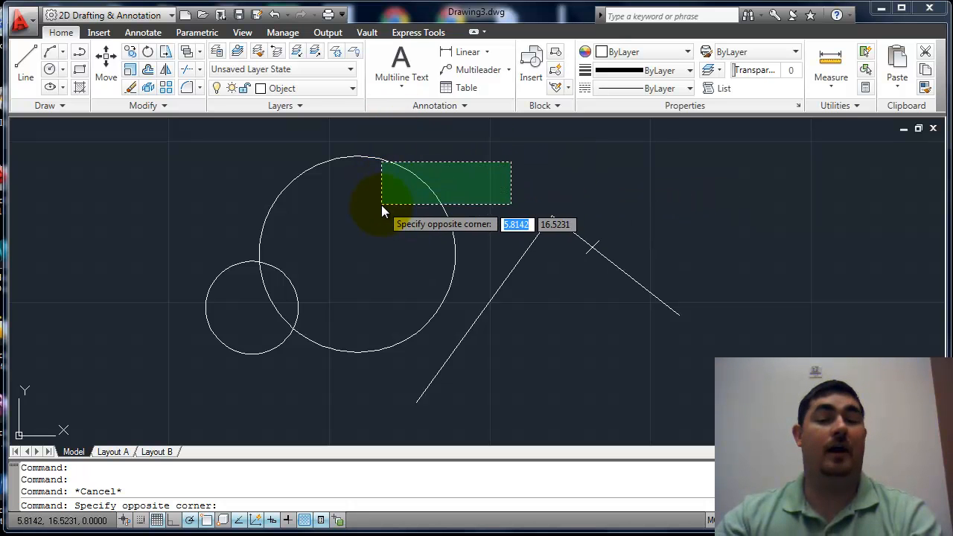
mouse_move(376, 212)
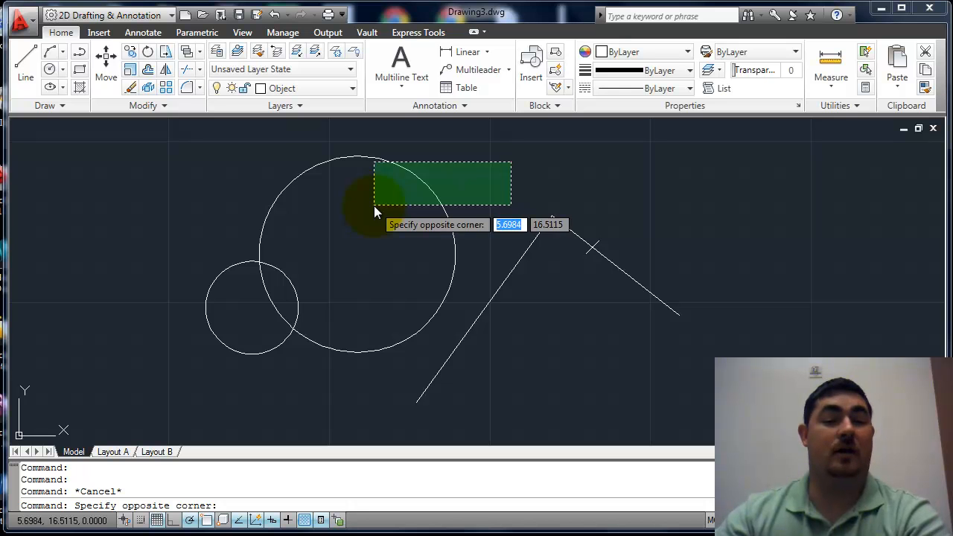
mouse_move(276, 206)
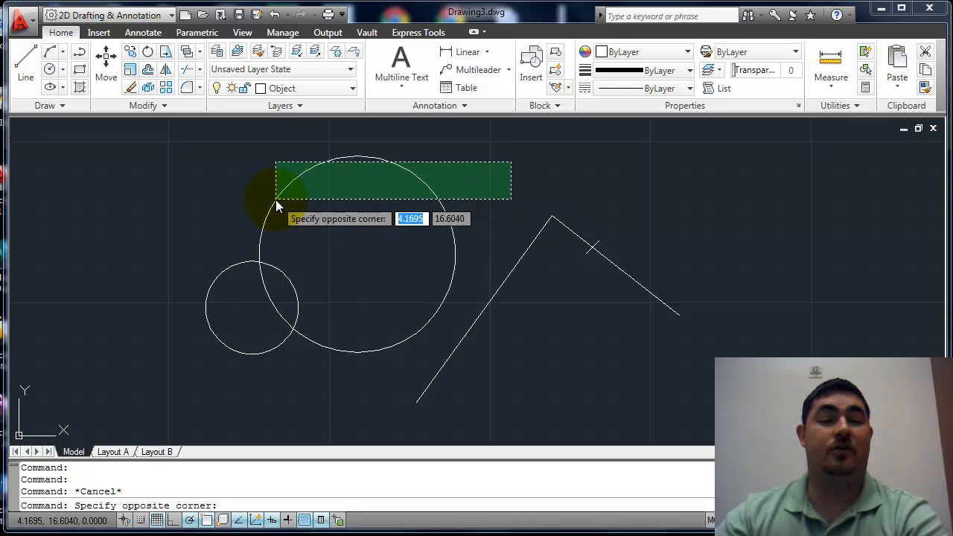
mouse_move(147, 374)
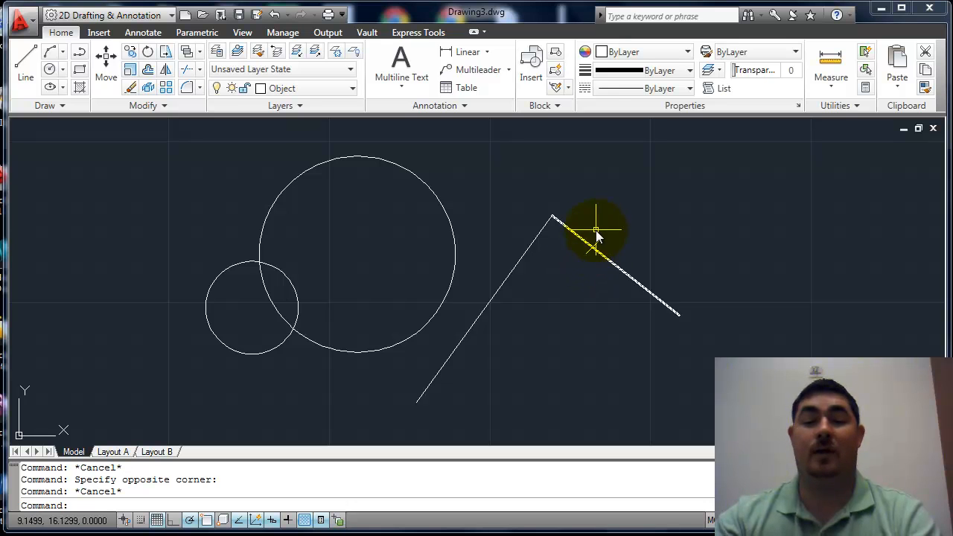
mouse_move(596, 250)
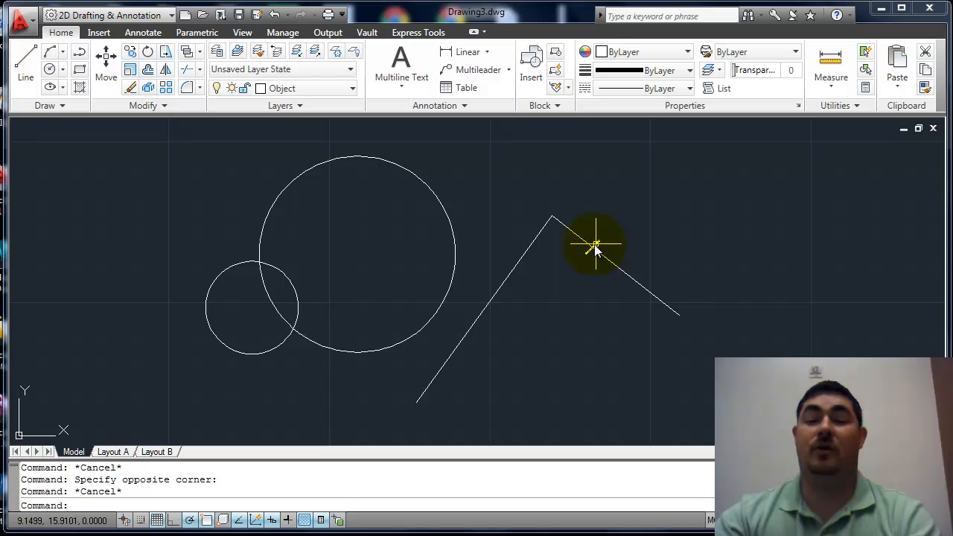
left_click(596, 246)
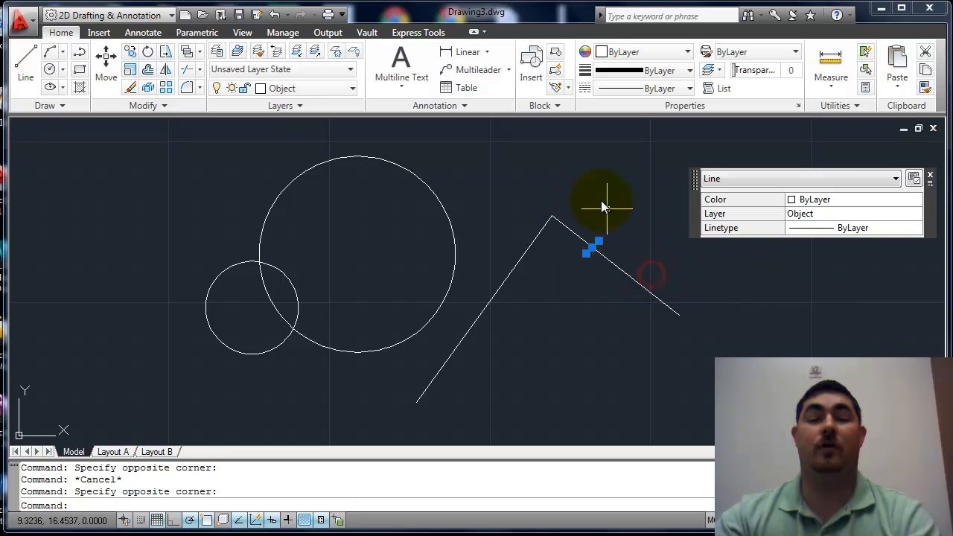
mouse_move(611, 231)
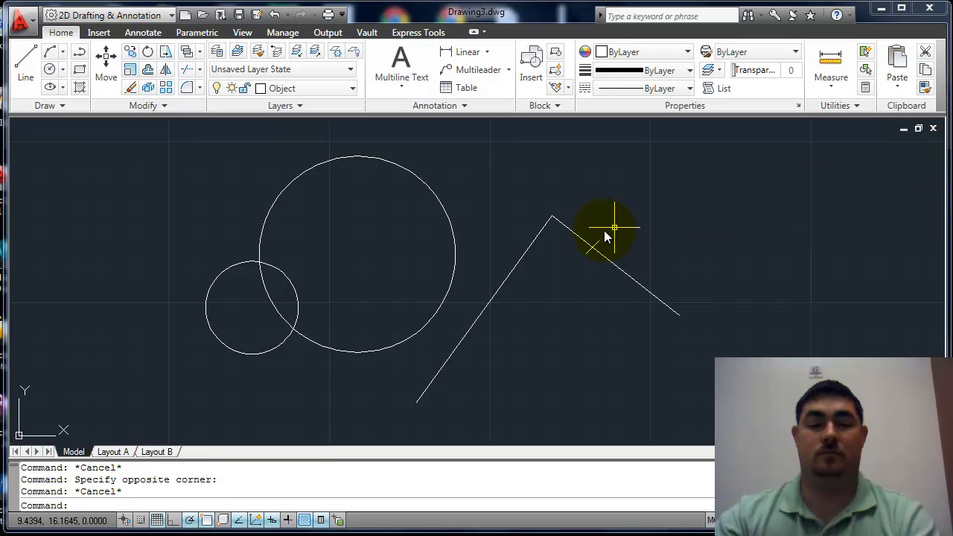
mouse_move(177, 125)
type("m")
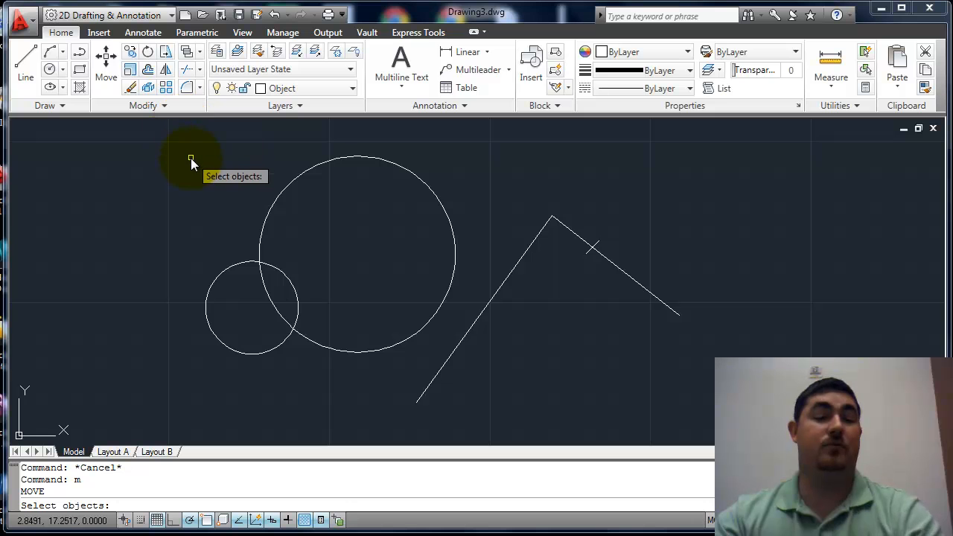
mouse_move(393, 196)
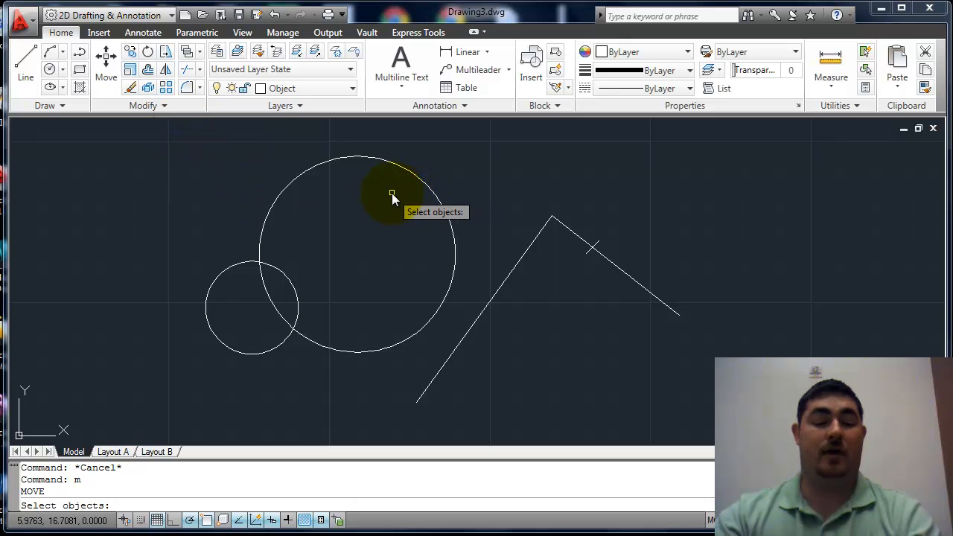
type("all")
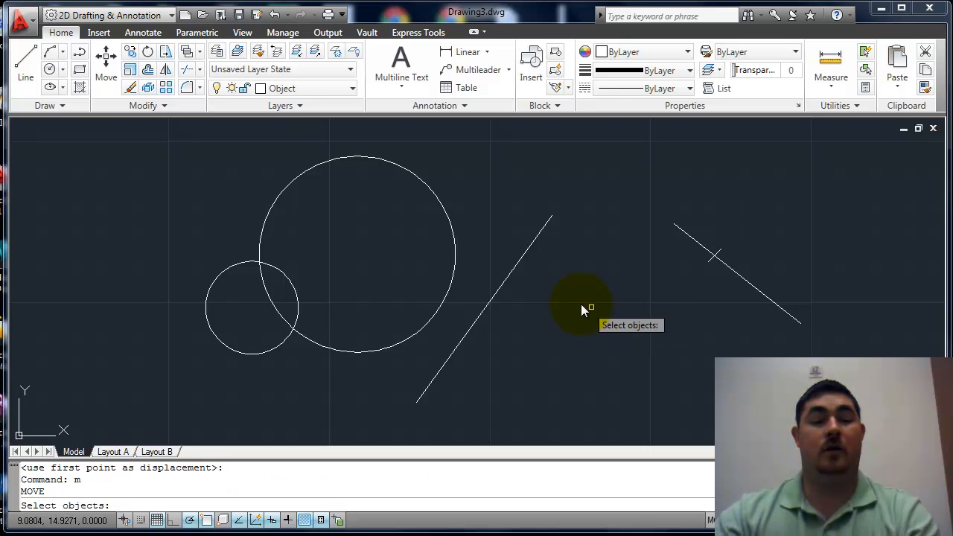
mouse_move(692, 242)
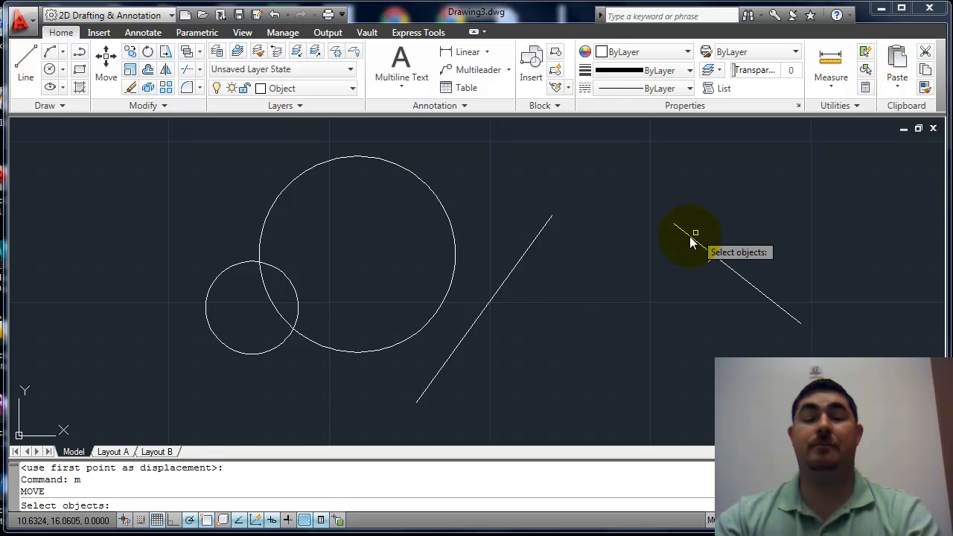
Reselect the previous two-object selection set for the new move.
type("p")
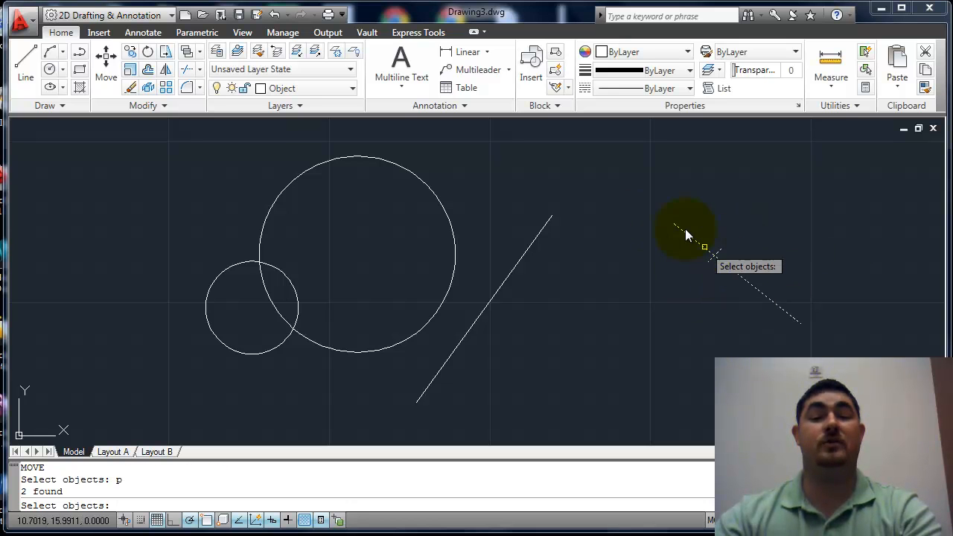
mouse_move(654, 196)
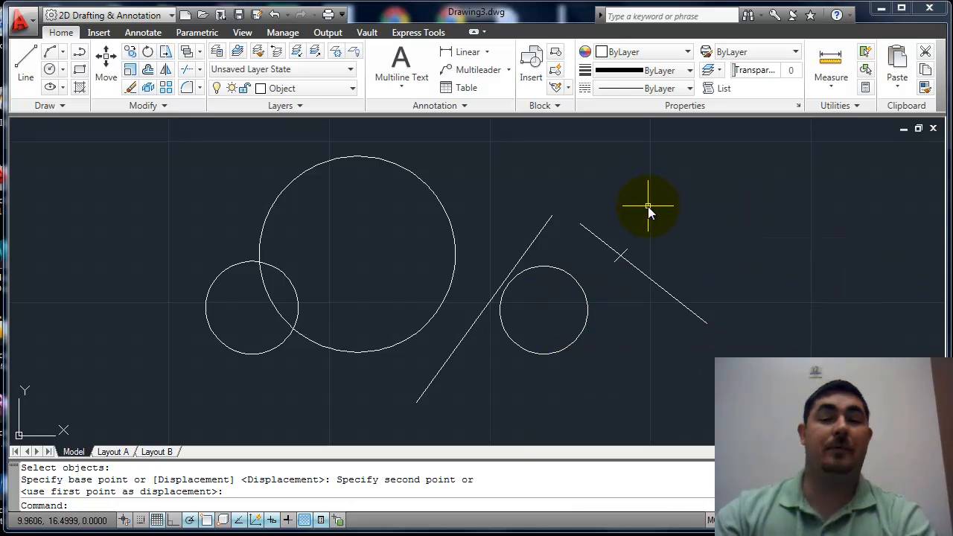
mouse_move(636, 196)
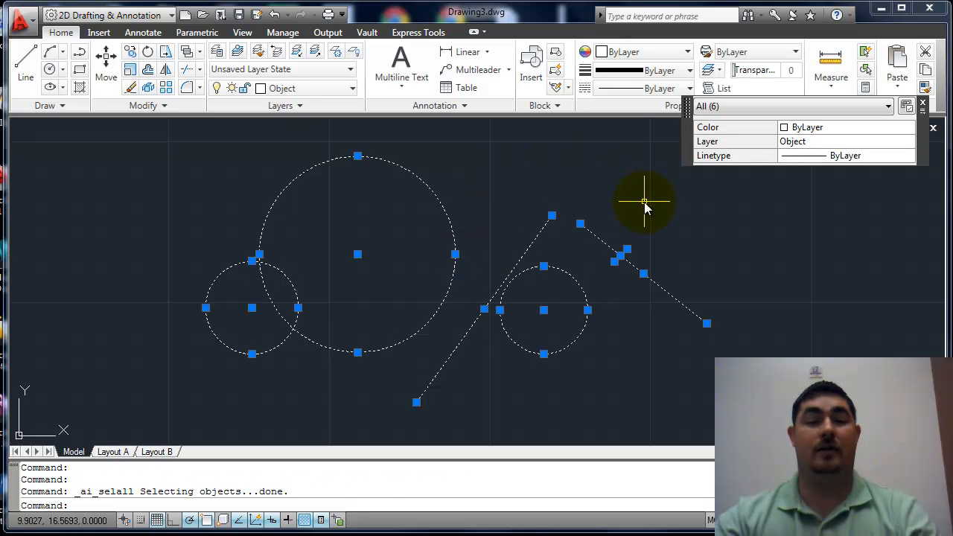
mouse_move(516, 246)
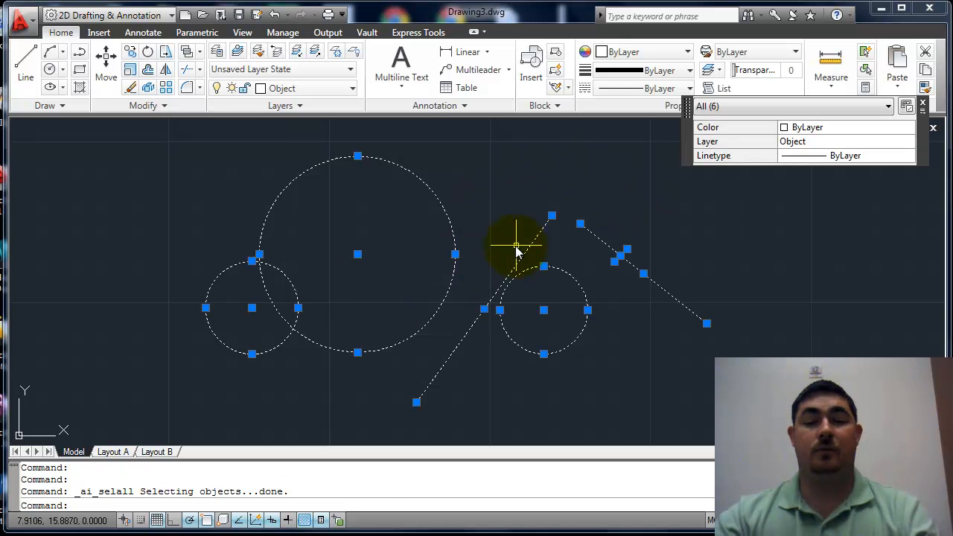
mouse_move(493, 201)
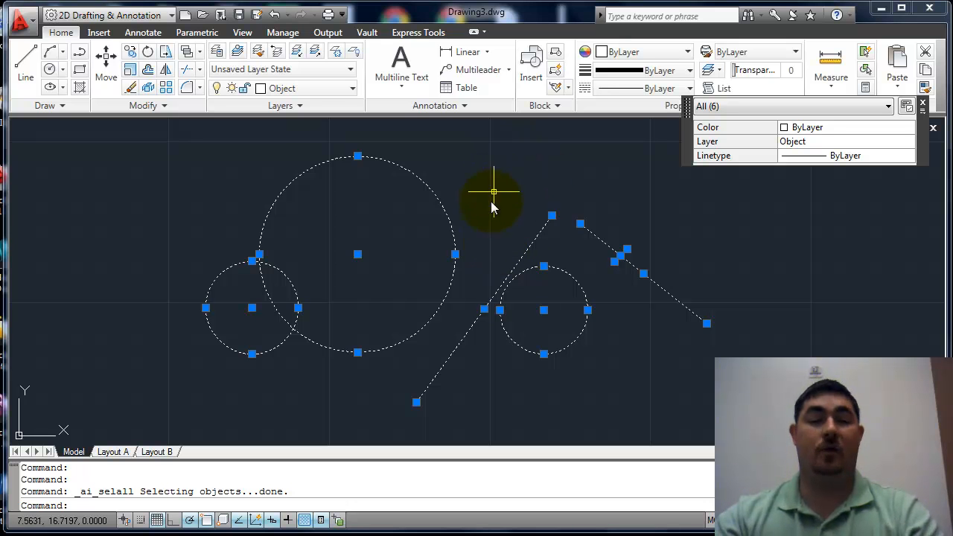
mouse_move(505, 225)
type("m")
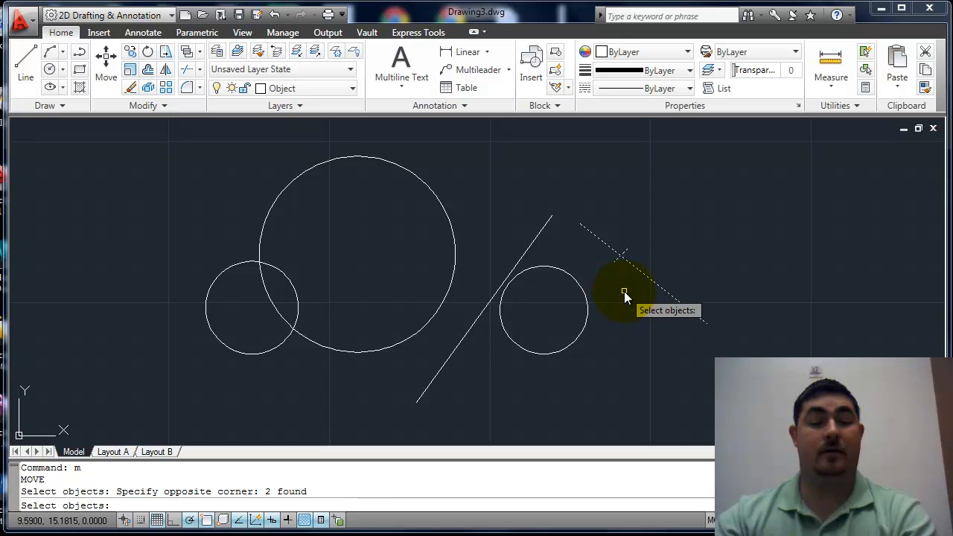
mouse_move(650, 285)
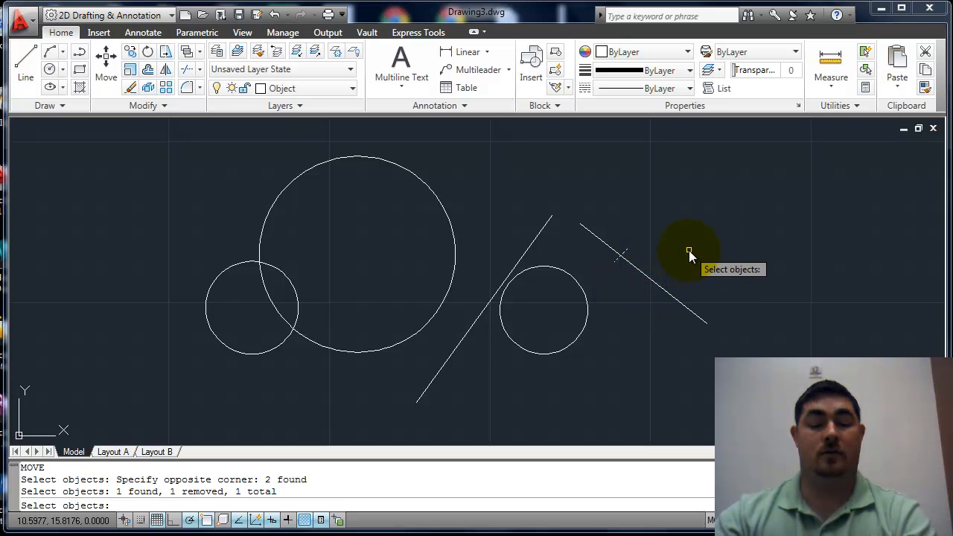
type("r")
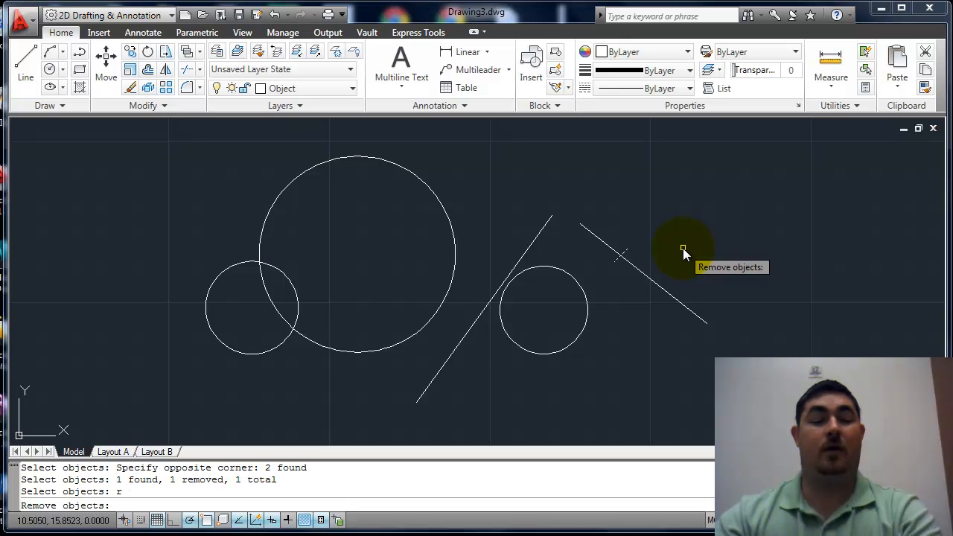
left_click(626, 252)
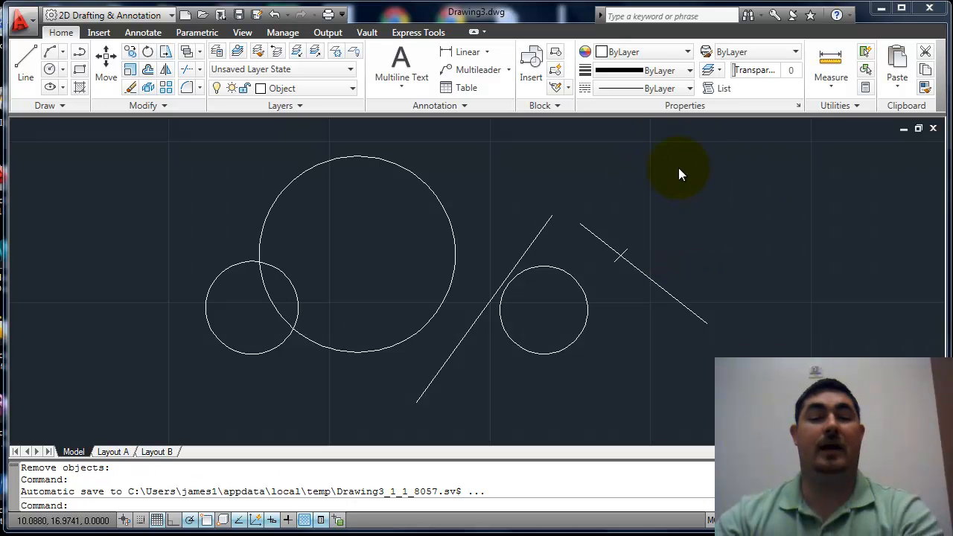
left_click(772, 179)
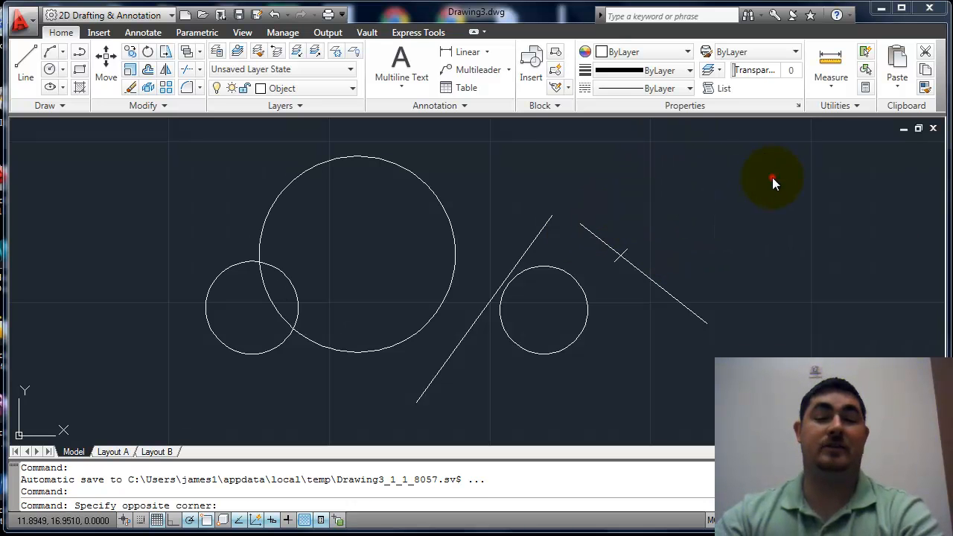